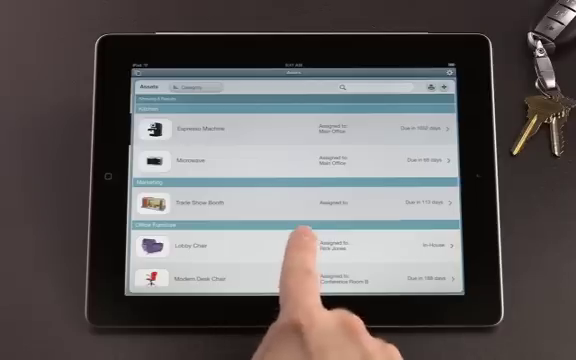
# Step: Inspect the asset detail layout, then return to Browse mode on the Assets list
pyautogui.click(200, 246)
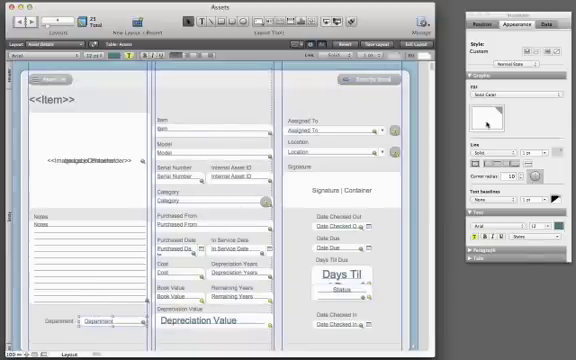
pyautogui.click(484, 112)
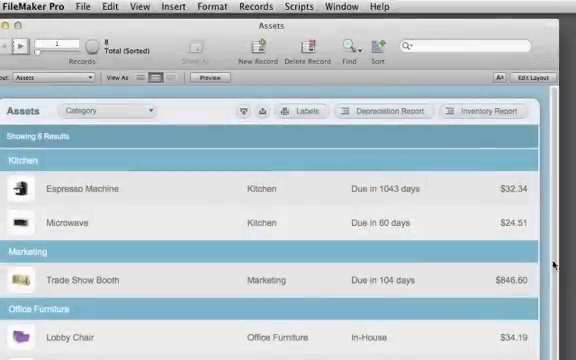
# Step: Show the Asset Inventory Report and select its pie-chart layout for editing
pyautogui.click(470, 108)
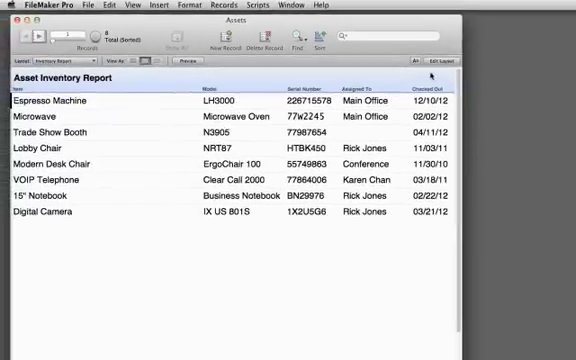
pyautogui.click(444, 64)
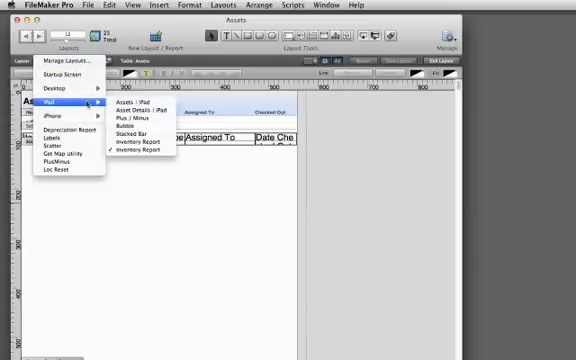
pyautogui.click(138, 148)
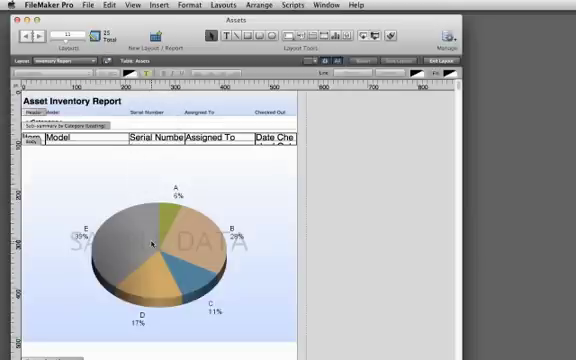